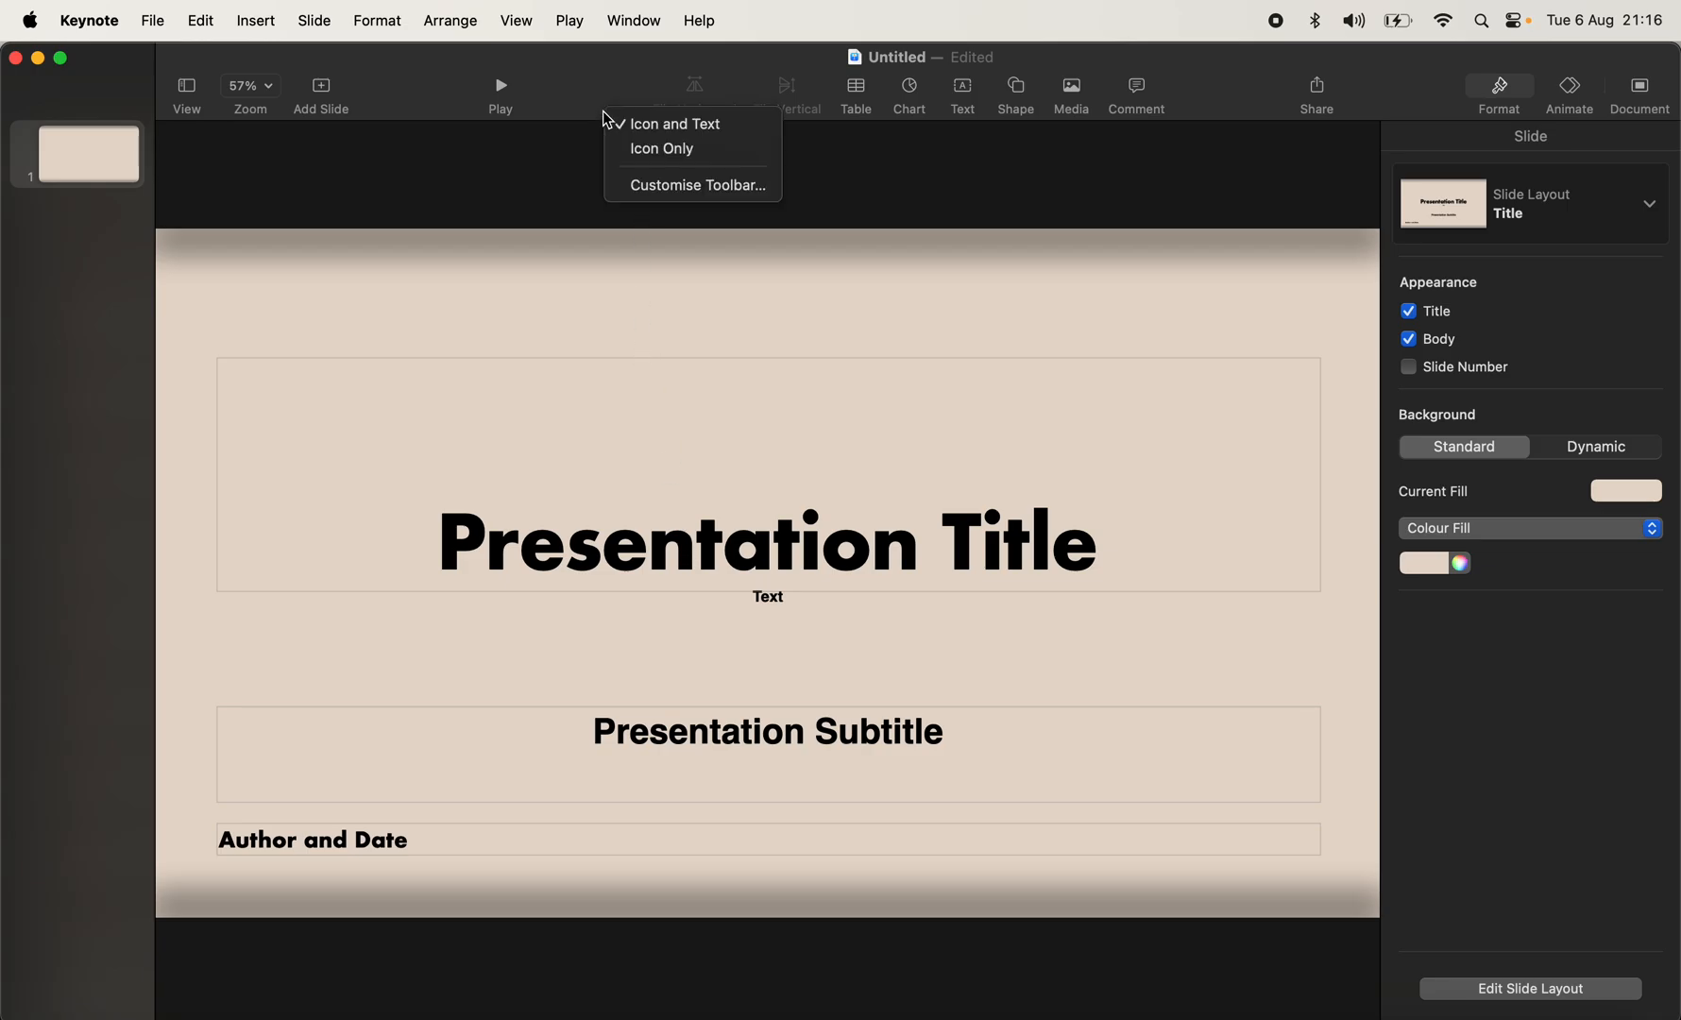
Bring up the Customise Toolbar sheet with Front added in place of the two Flip items.
left_click(698, 184)
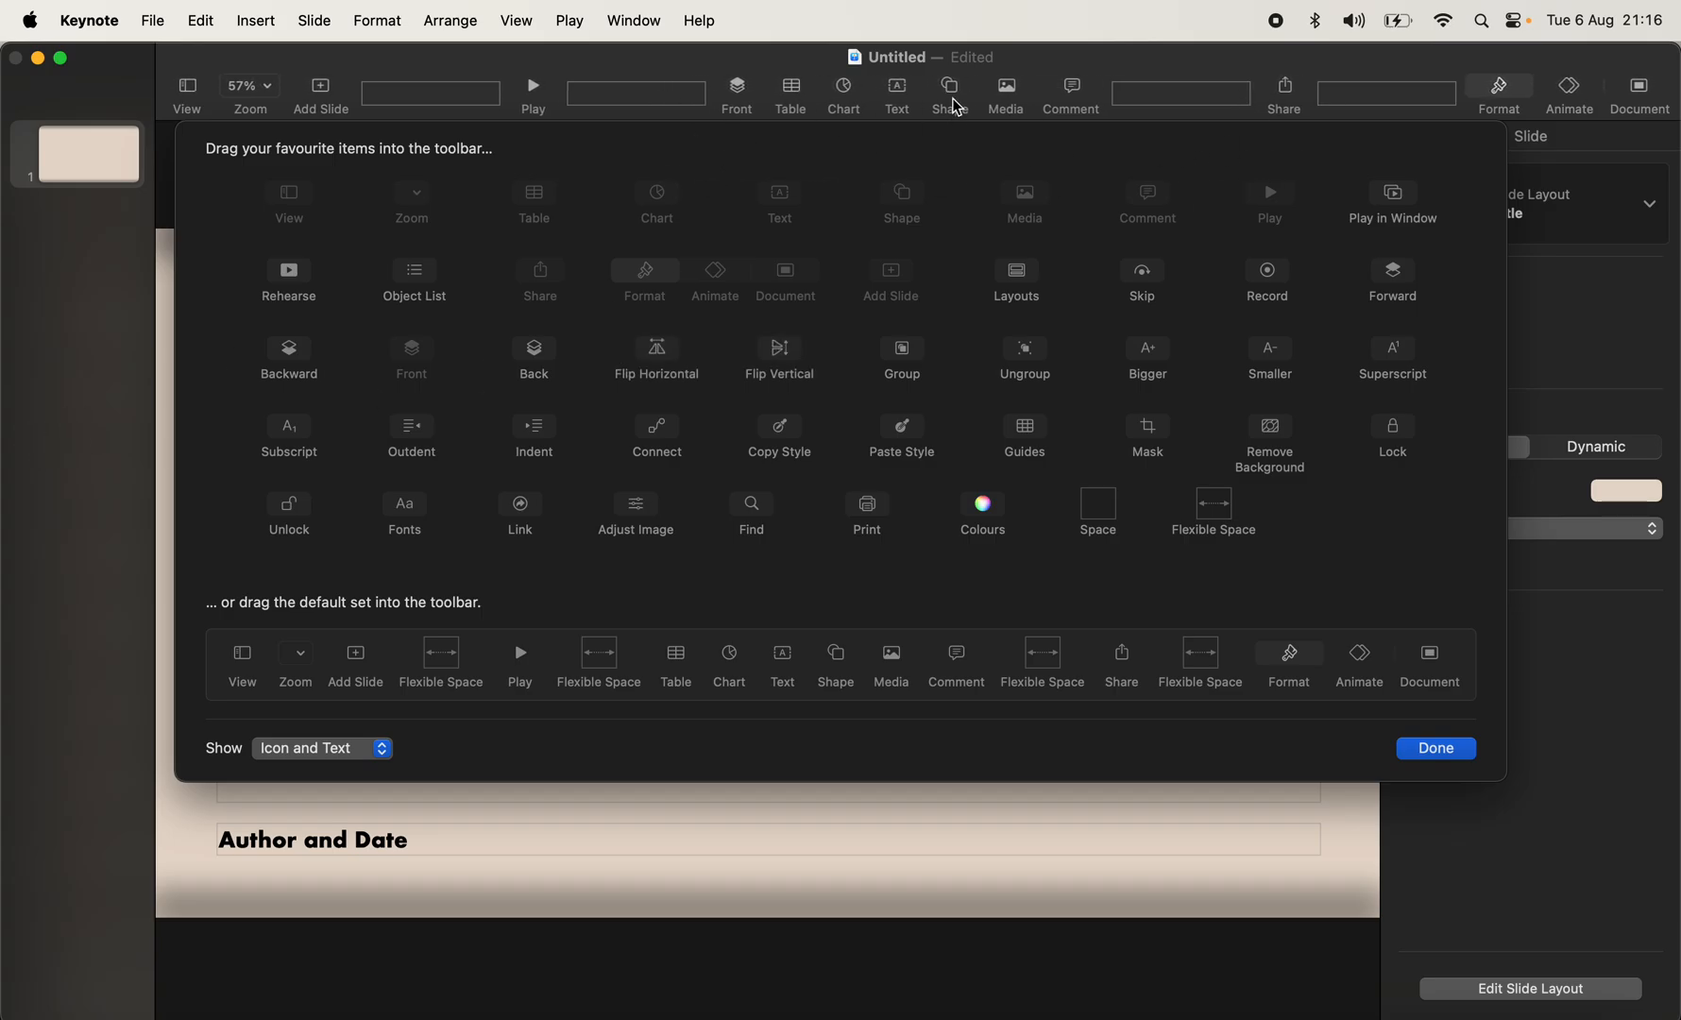
mouse_move(911, 368)
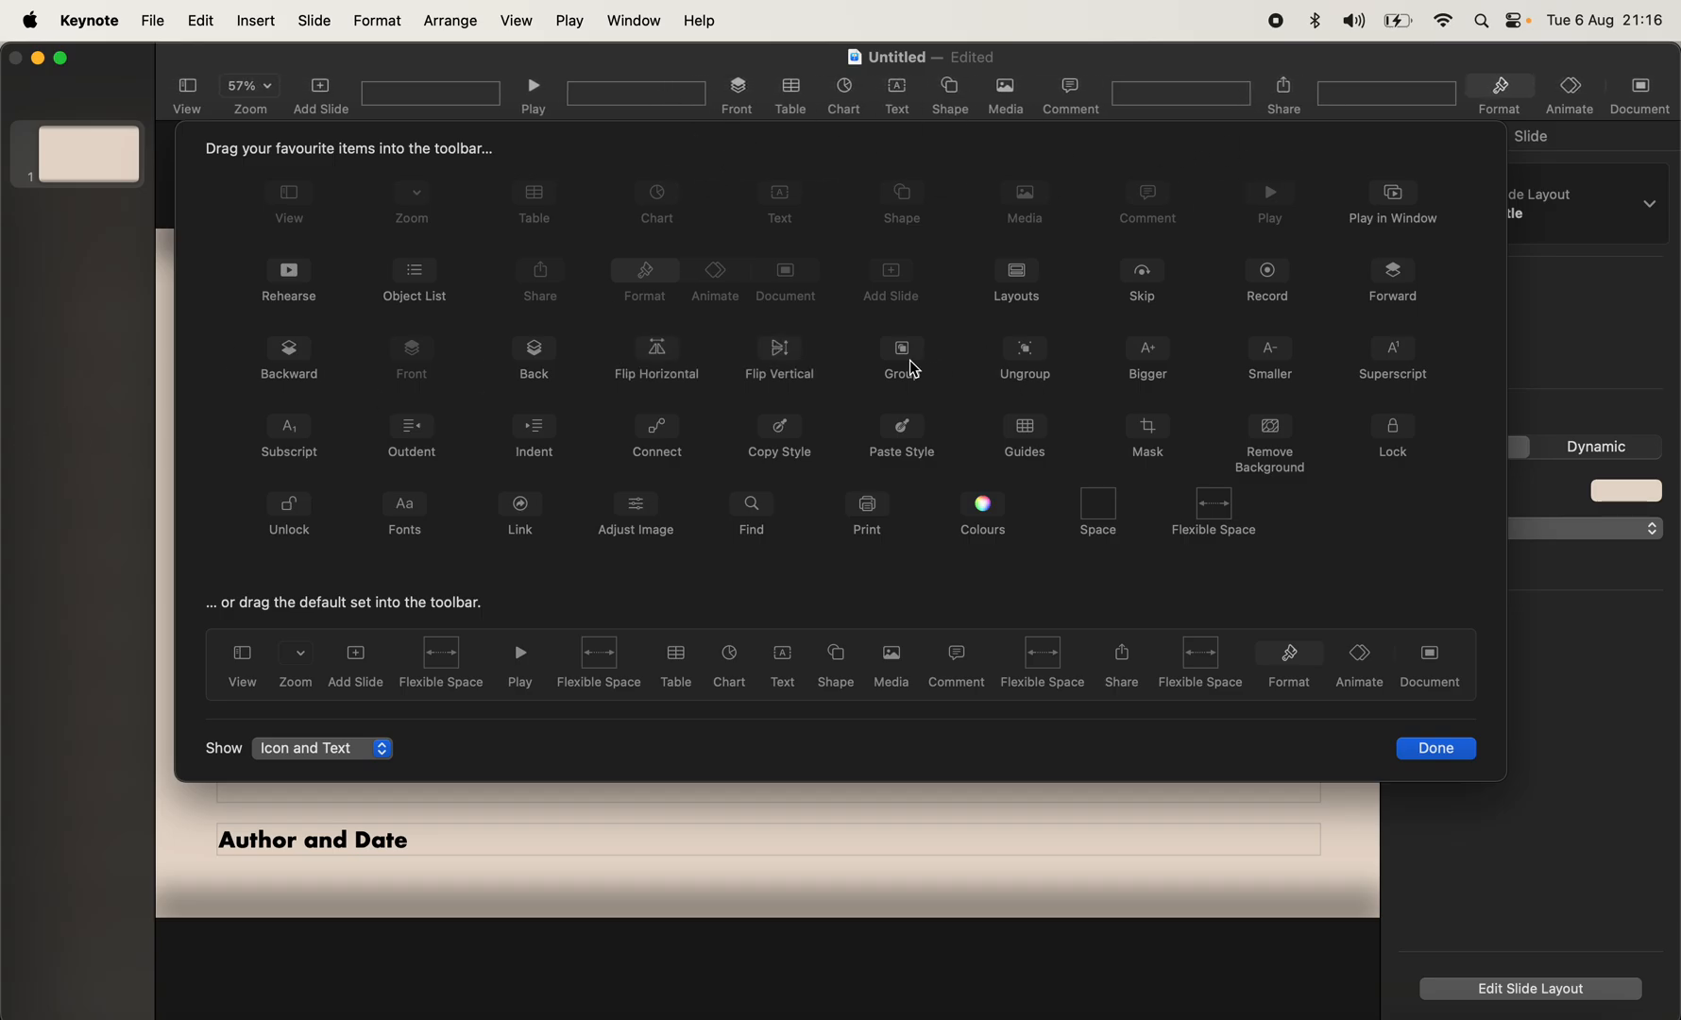
Drag the Front item out of the toolbar to remove it.
left_click_drag(902, 355, 1212, 96)
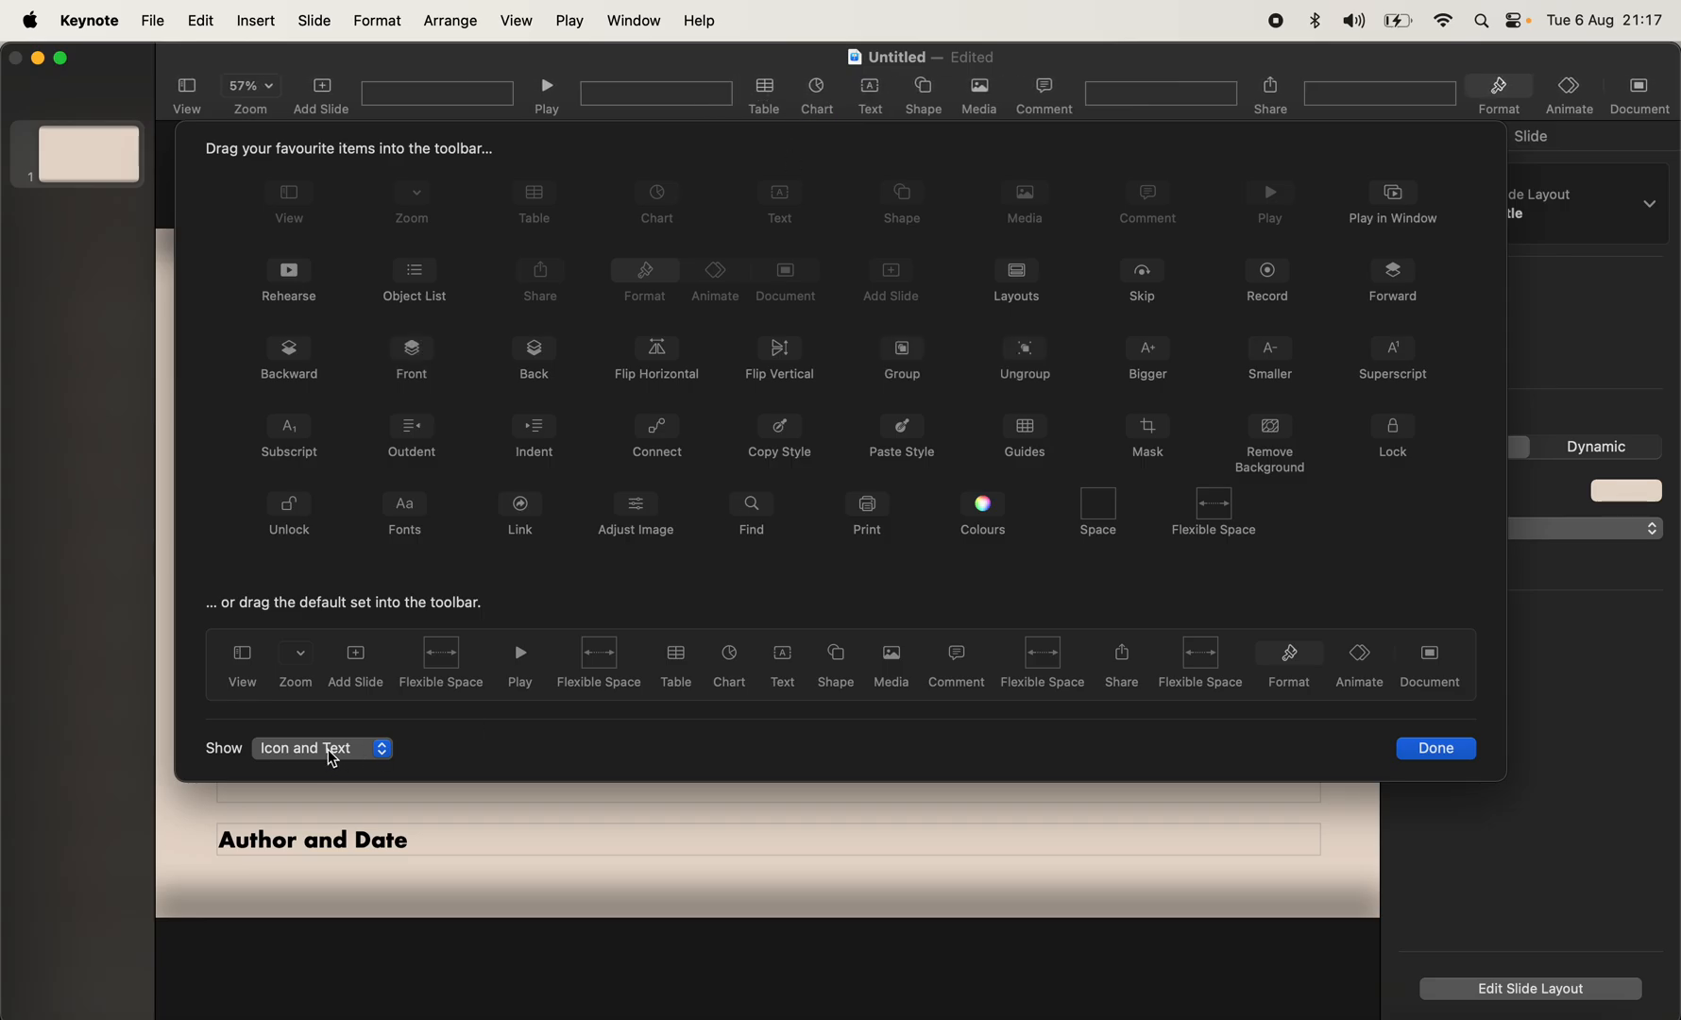
Set Show to Icon Only, return to Icon and Text, and finish with Done.
left_click(319, 748)
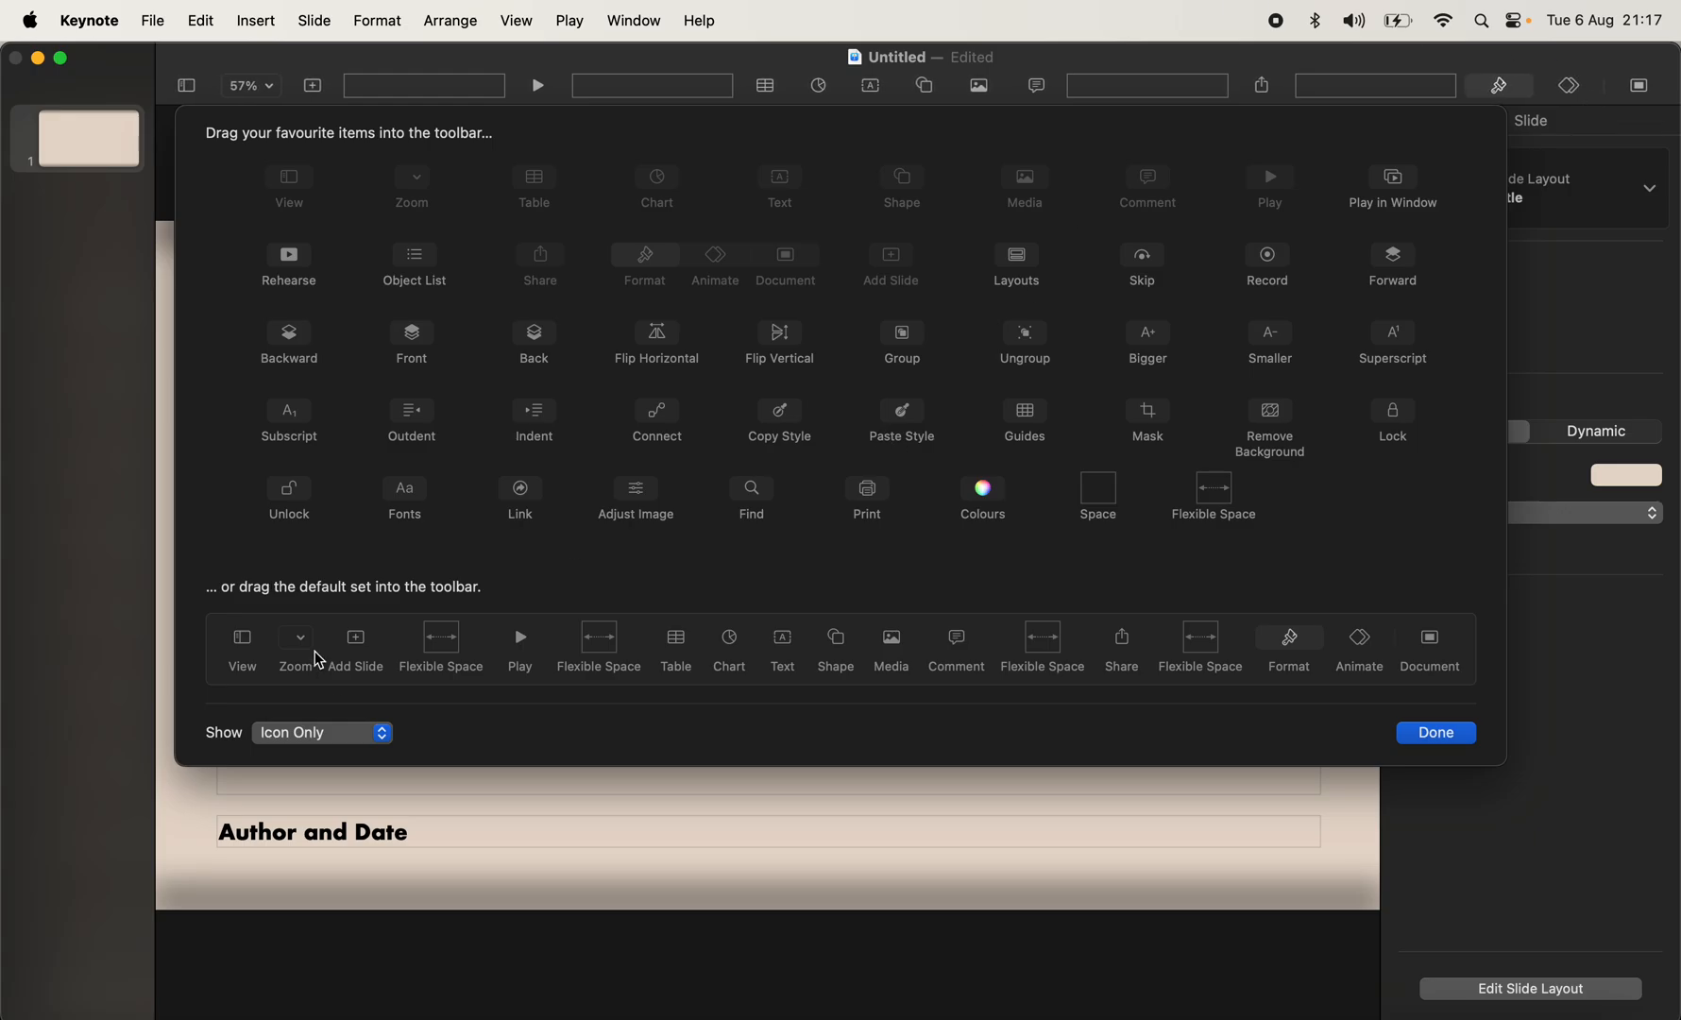
left_click(320, 733)
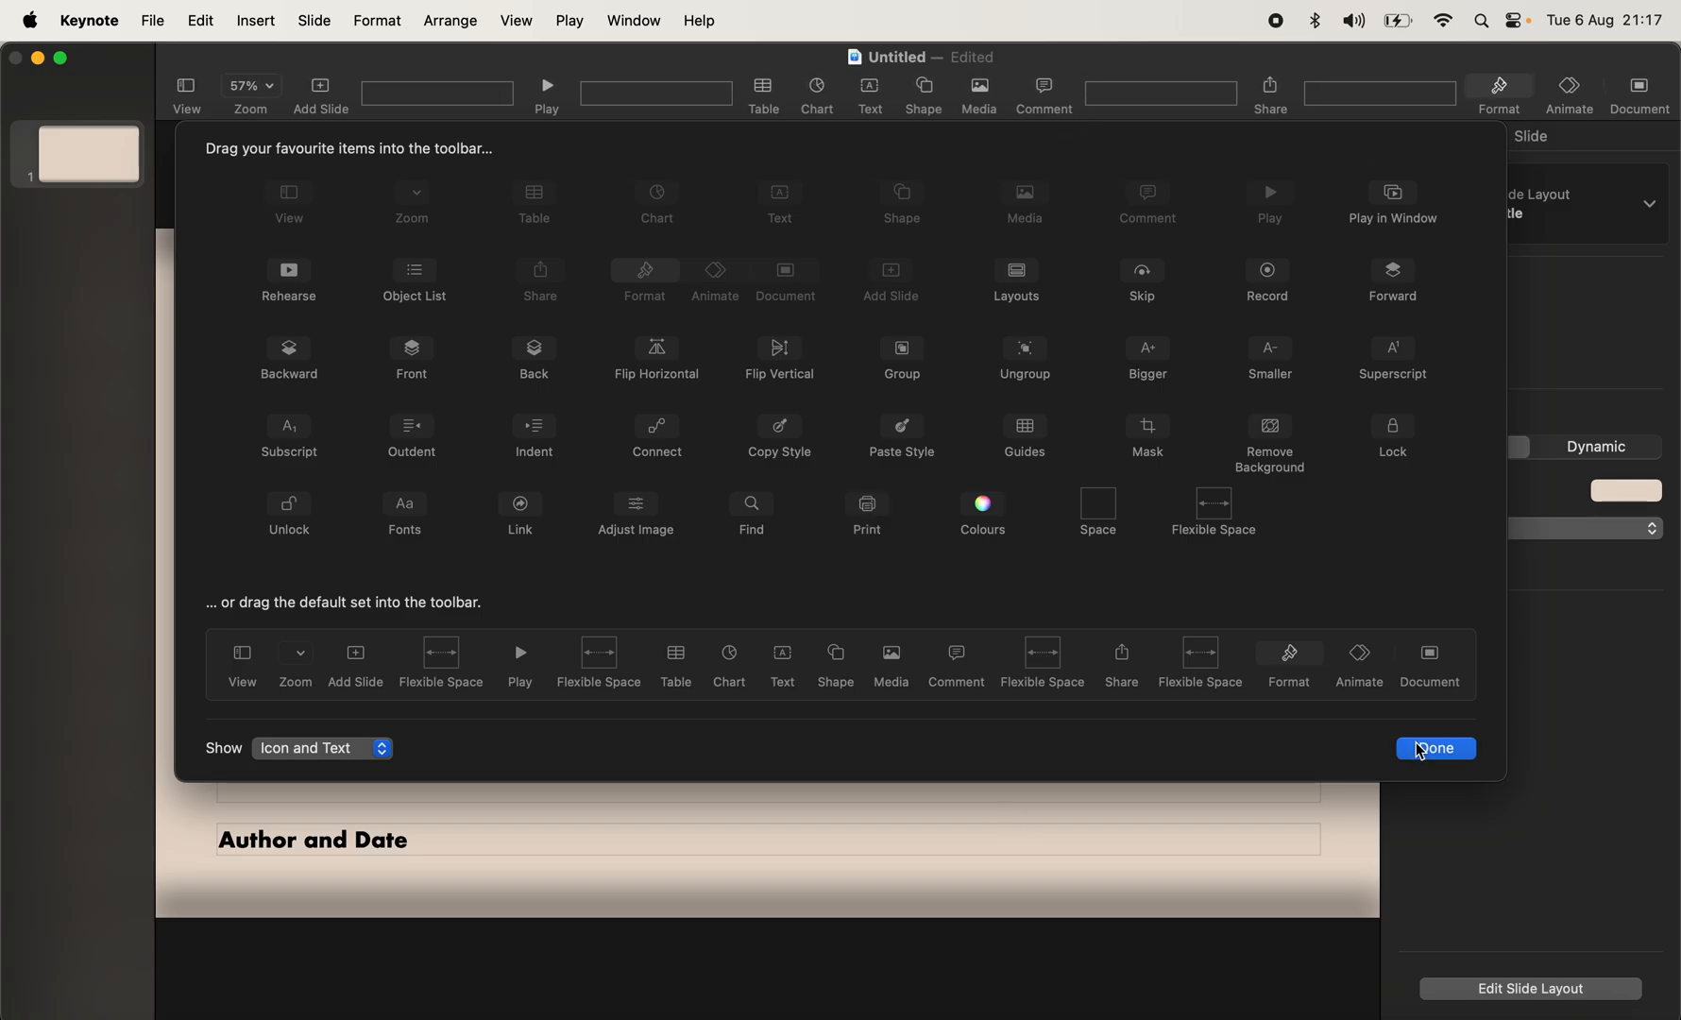
left_click(1434, 748)
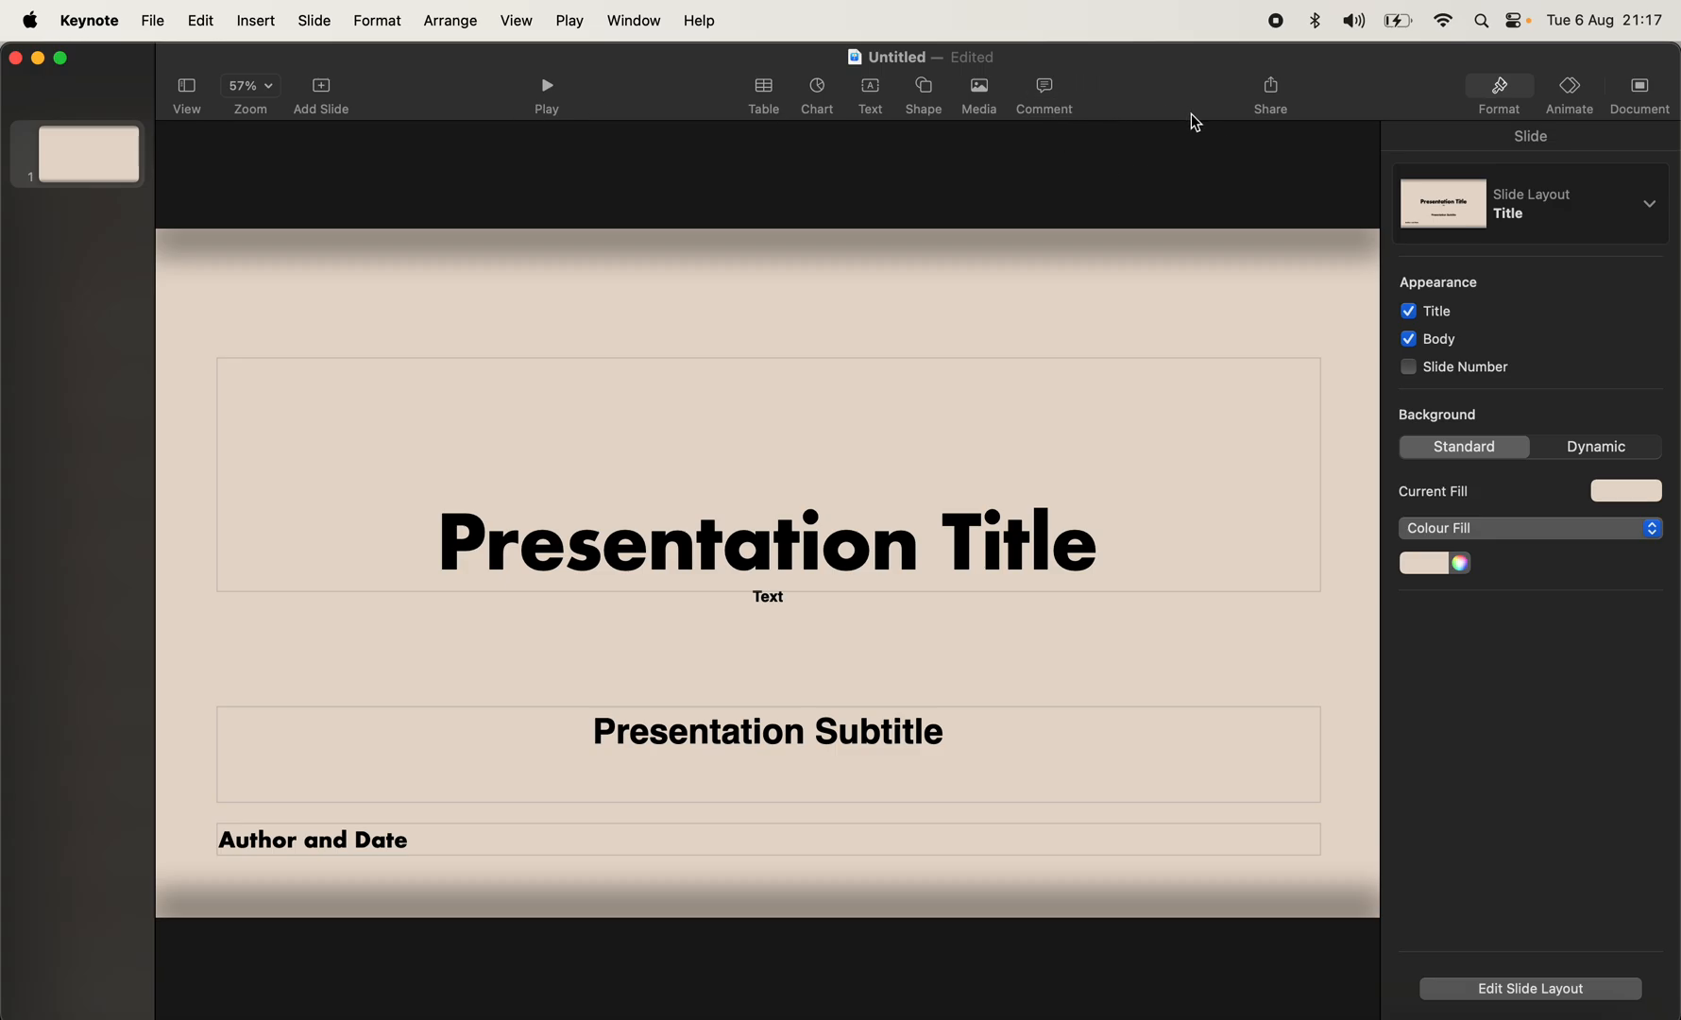
mouse_move(1116, 105)
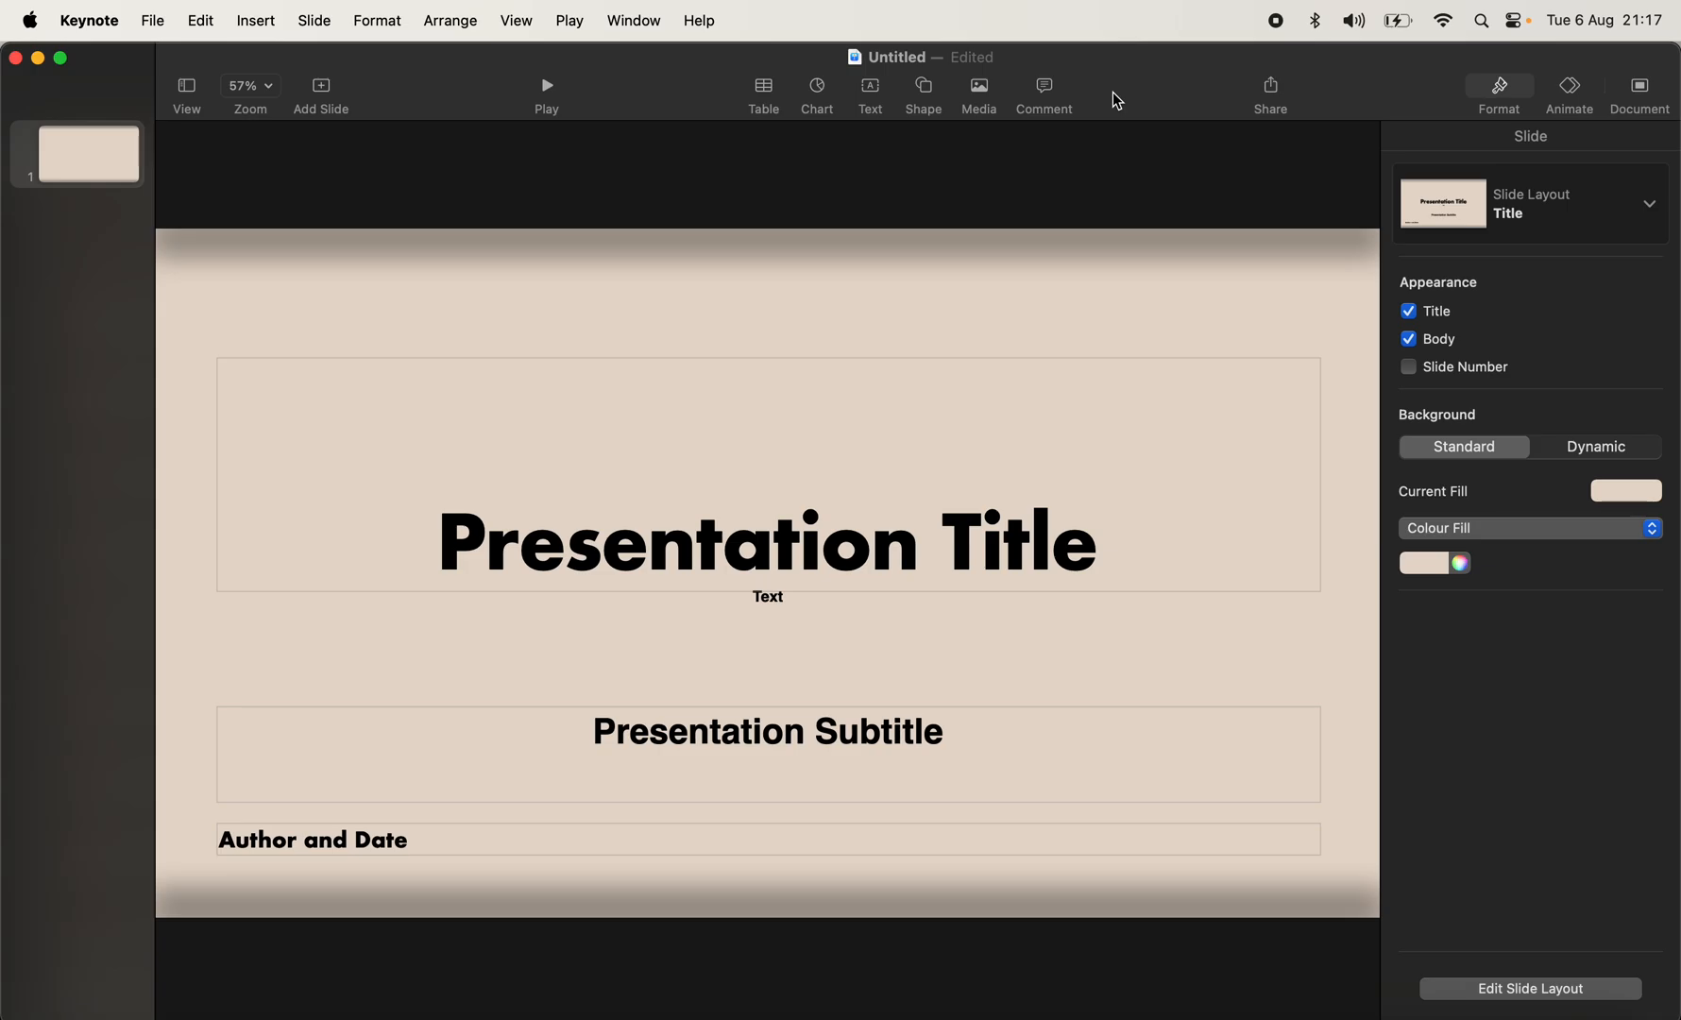
mouse_move(1110, 105)
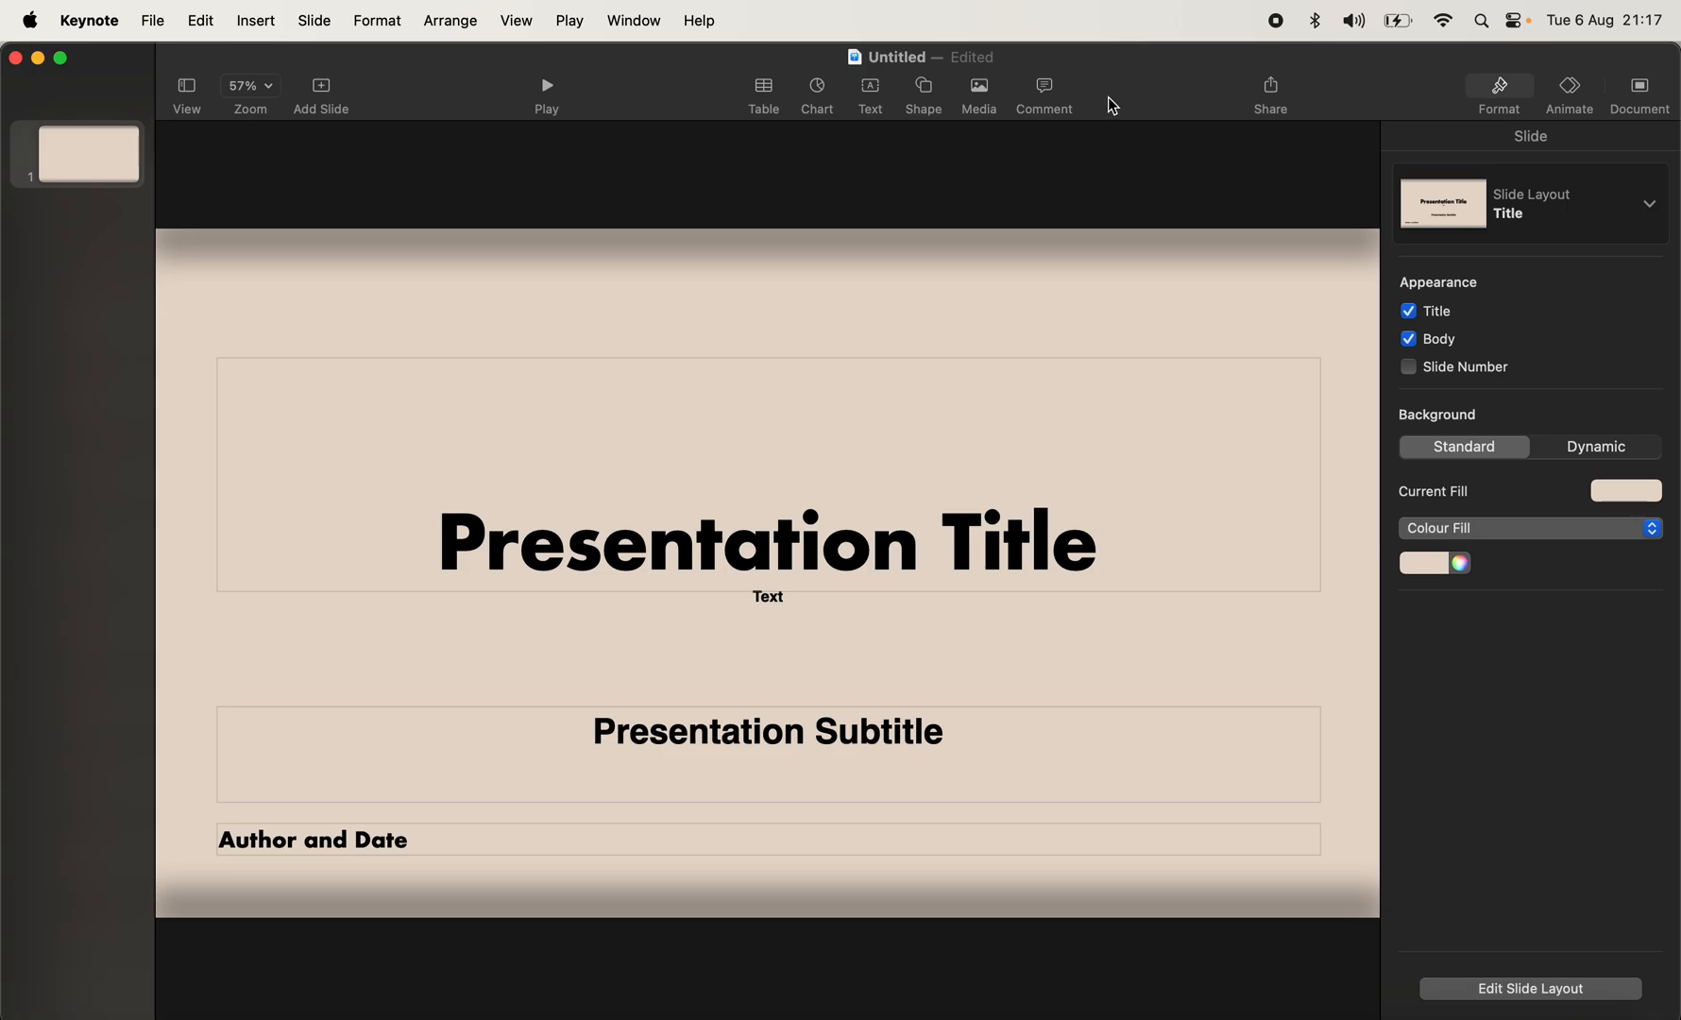
mouse_move(1104, 100)
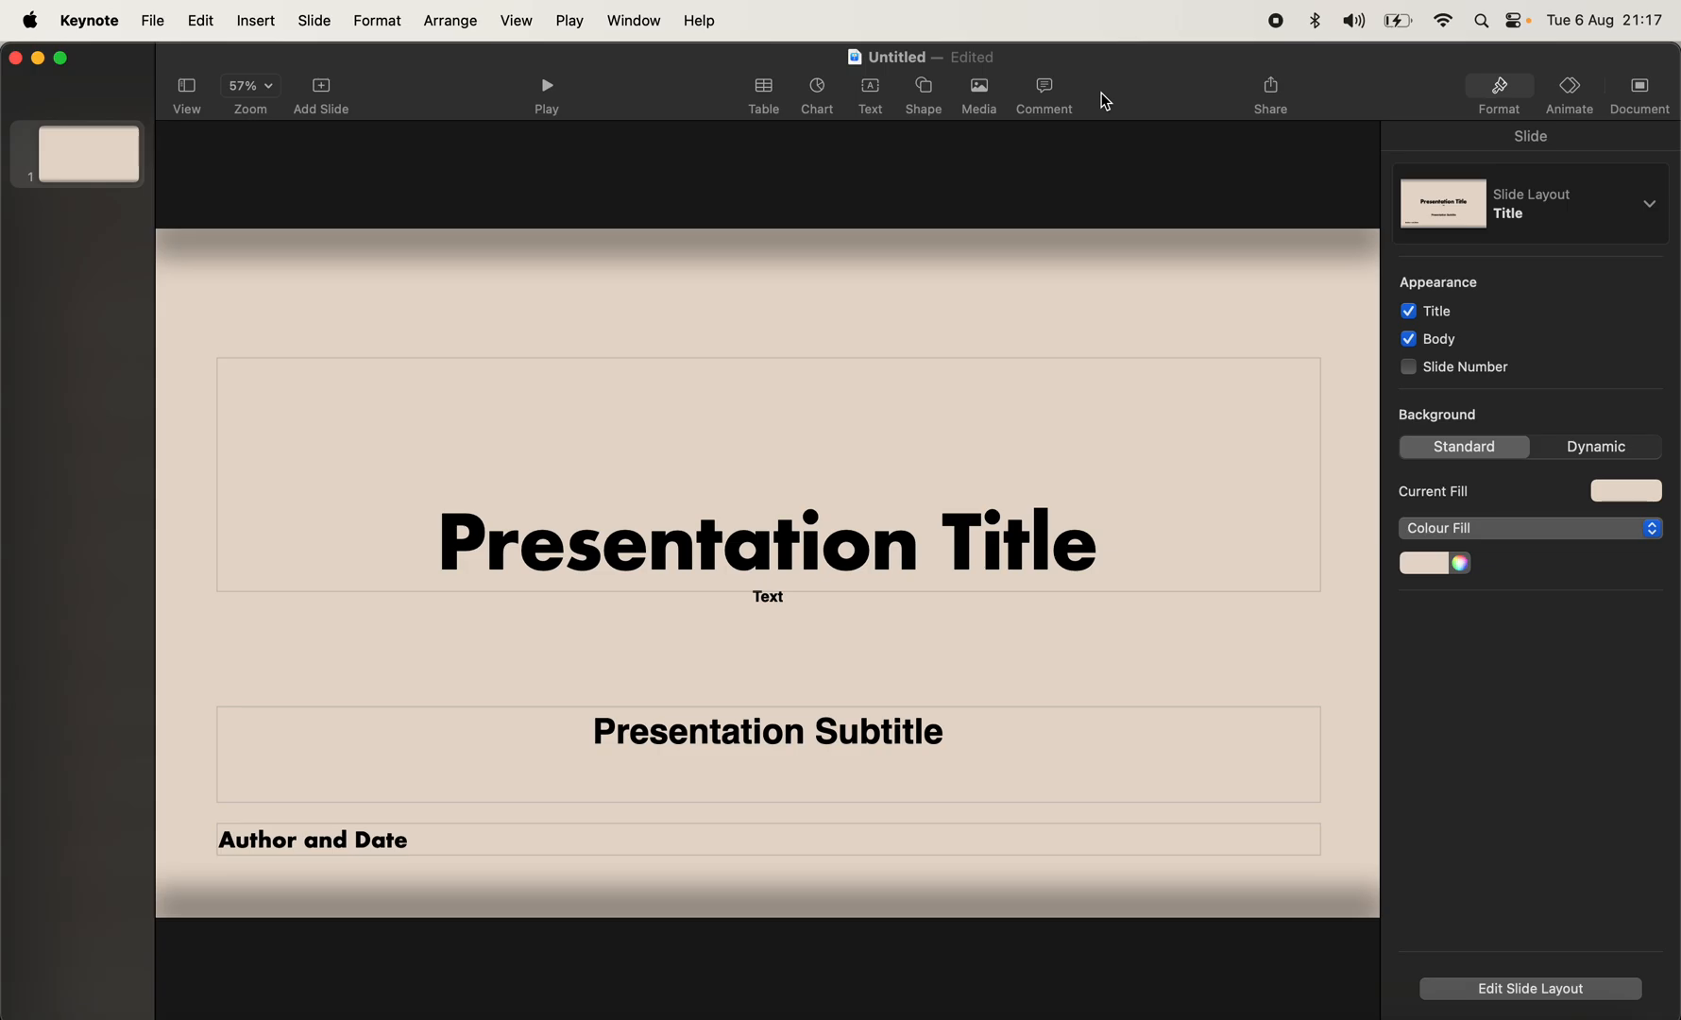
Reopen Customise Toolbar, remove Play, place Media before Shape, and confirm with Done.
right_click(1104, 96)
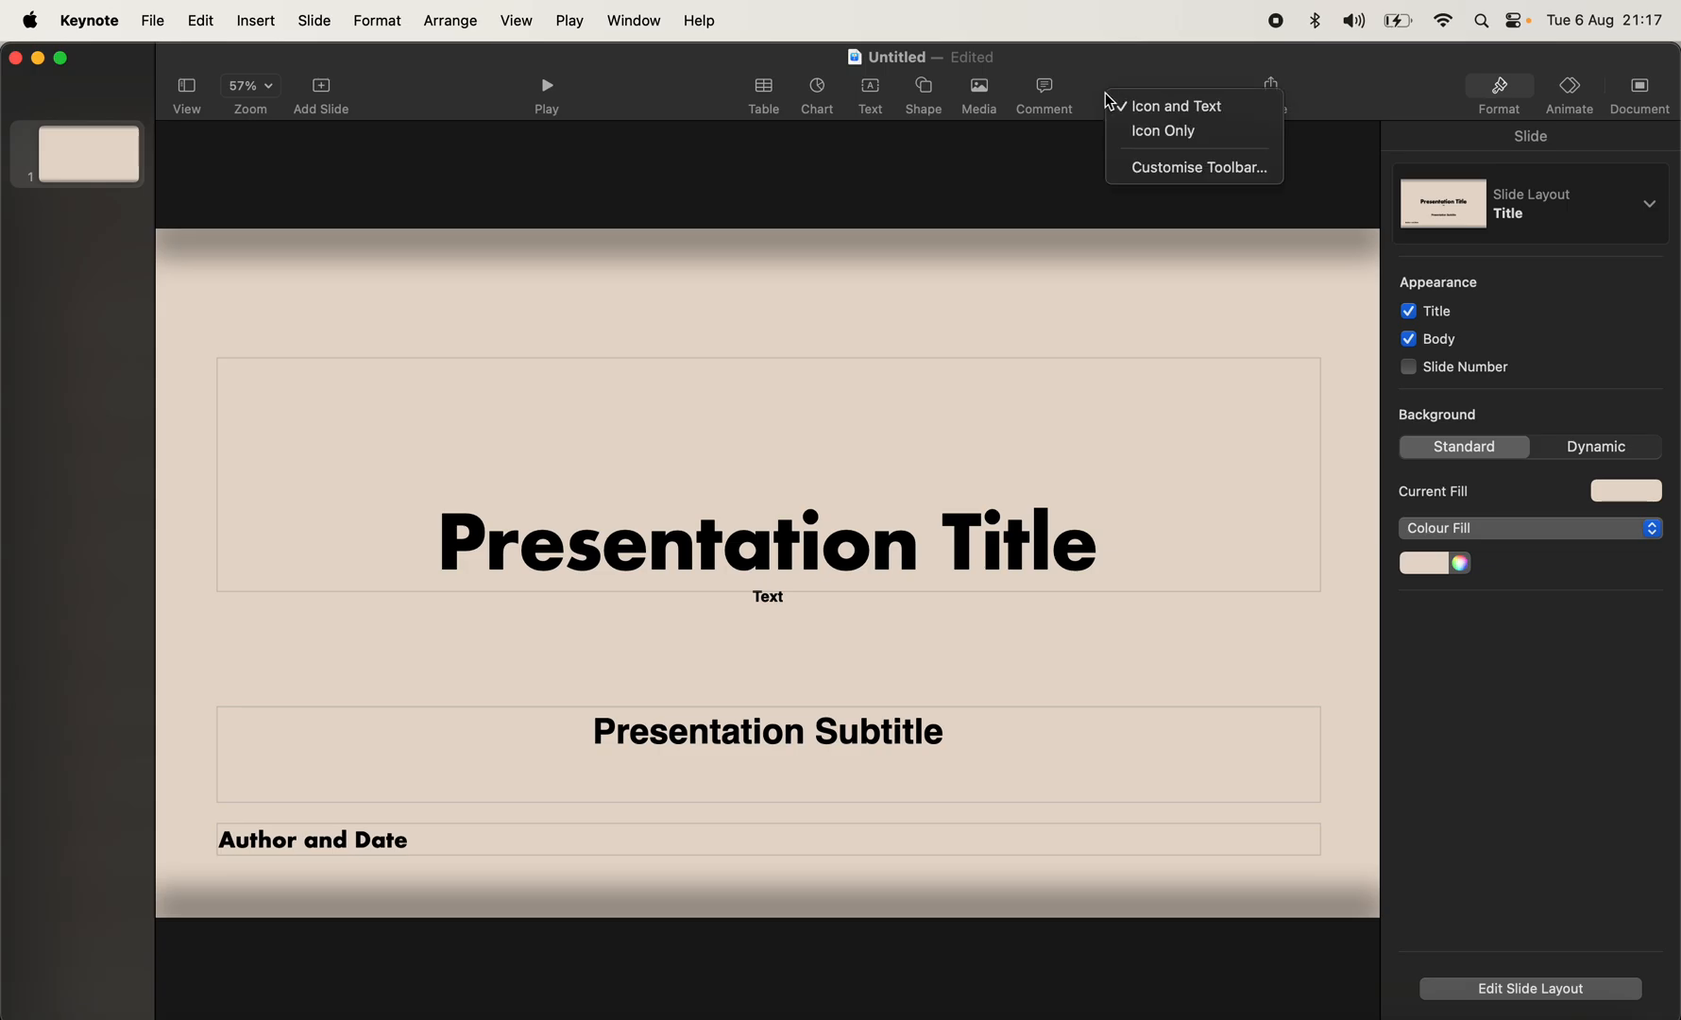
left_click(1199, 167)
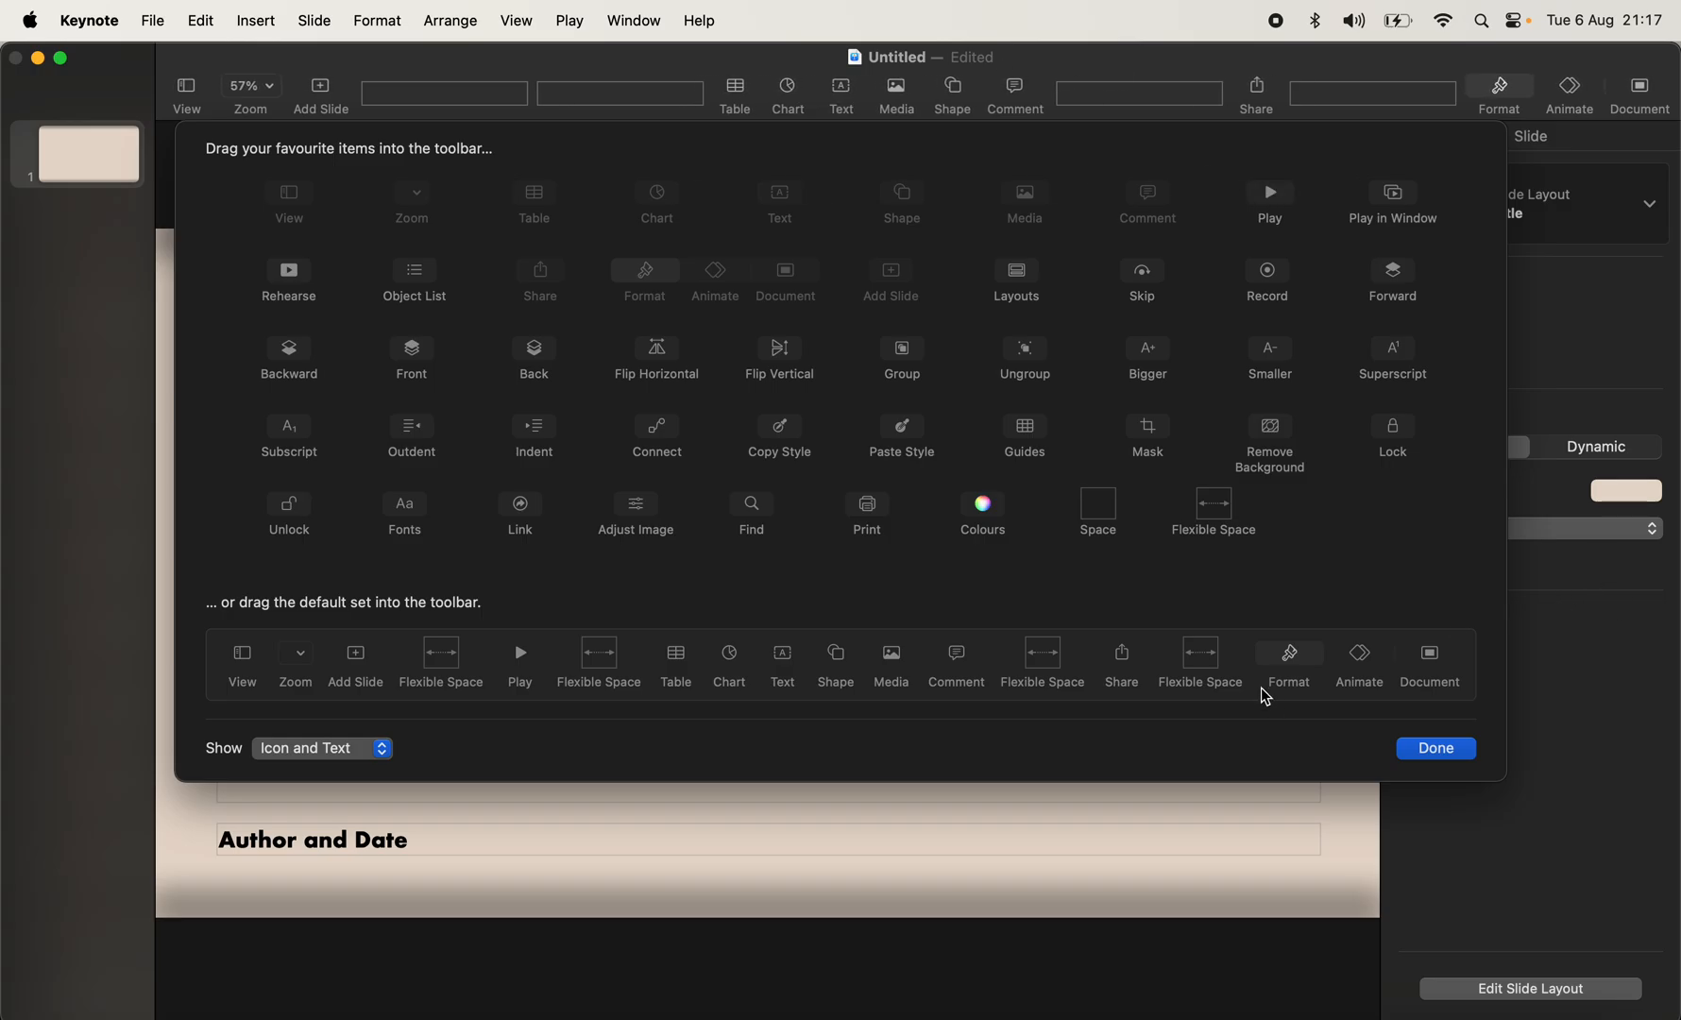
left_click(1435, 748)
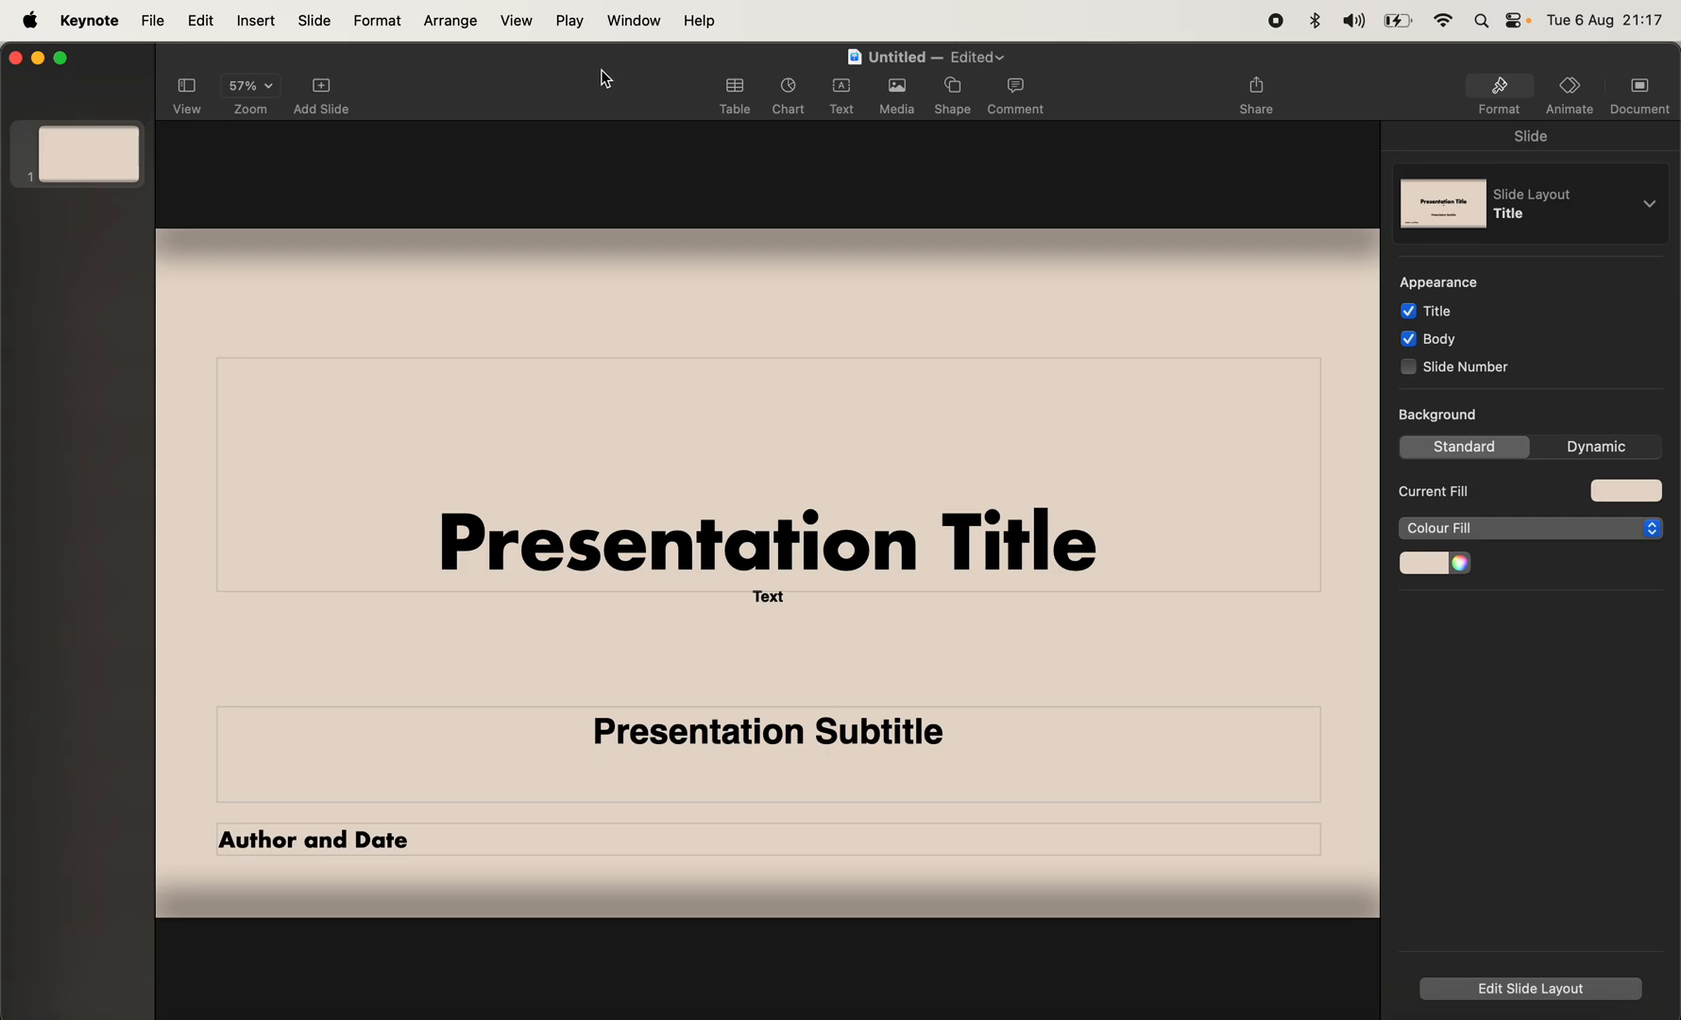